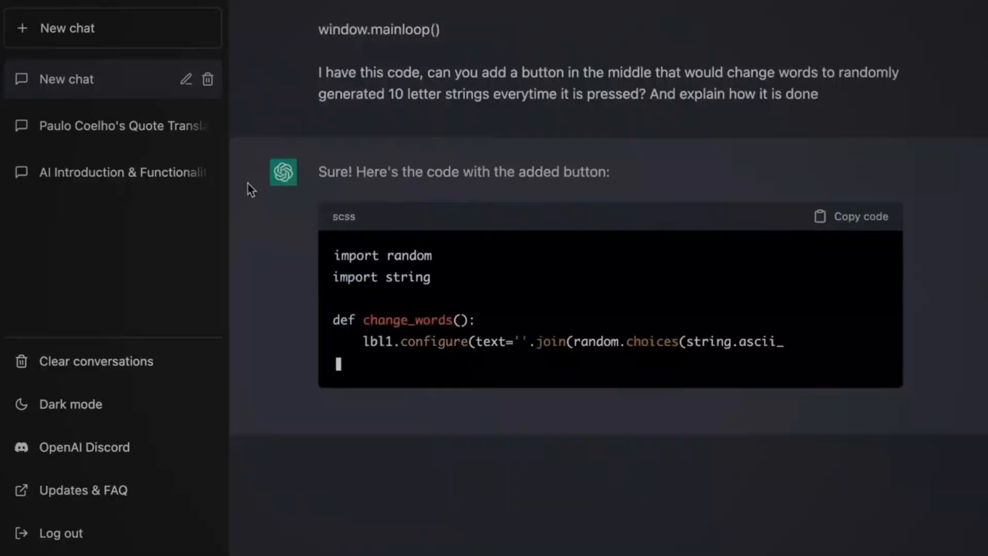
pyautogui.scroll(-3)
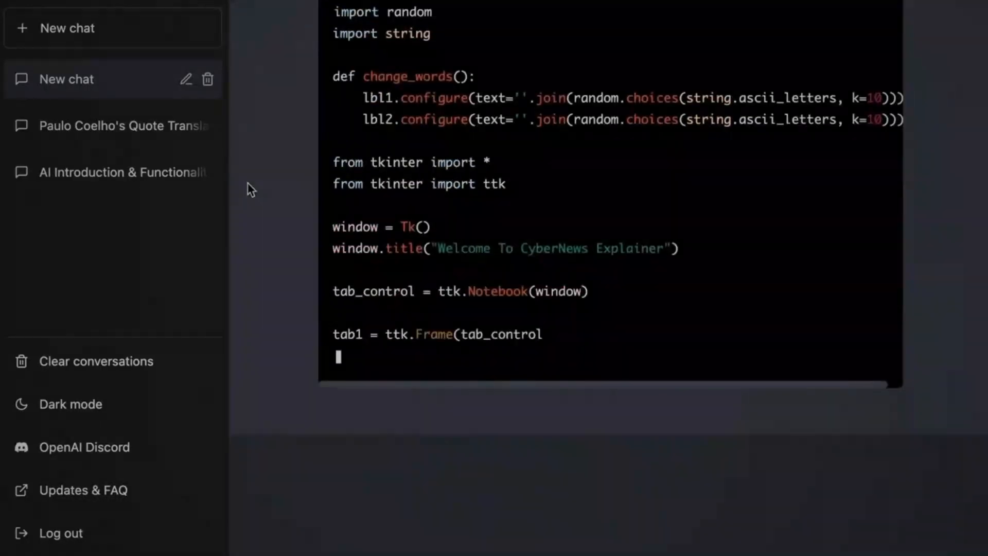